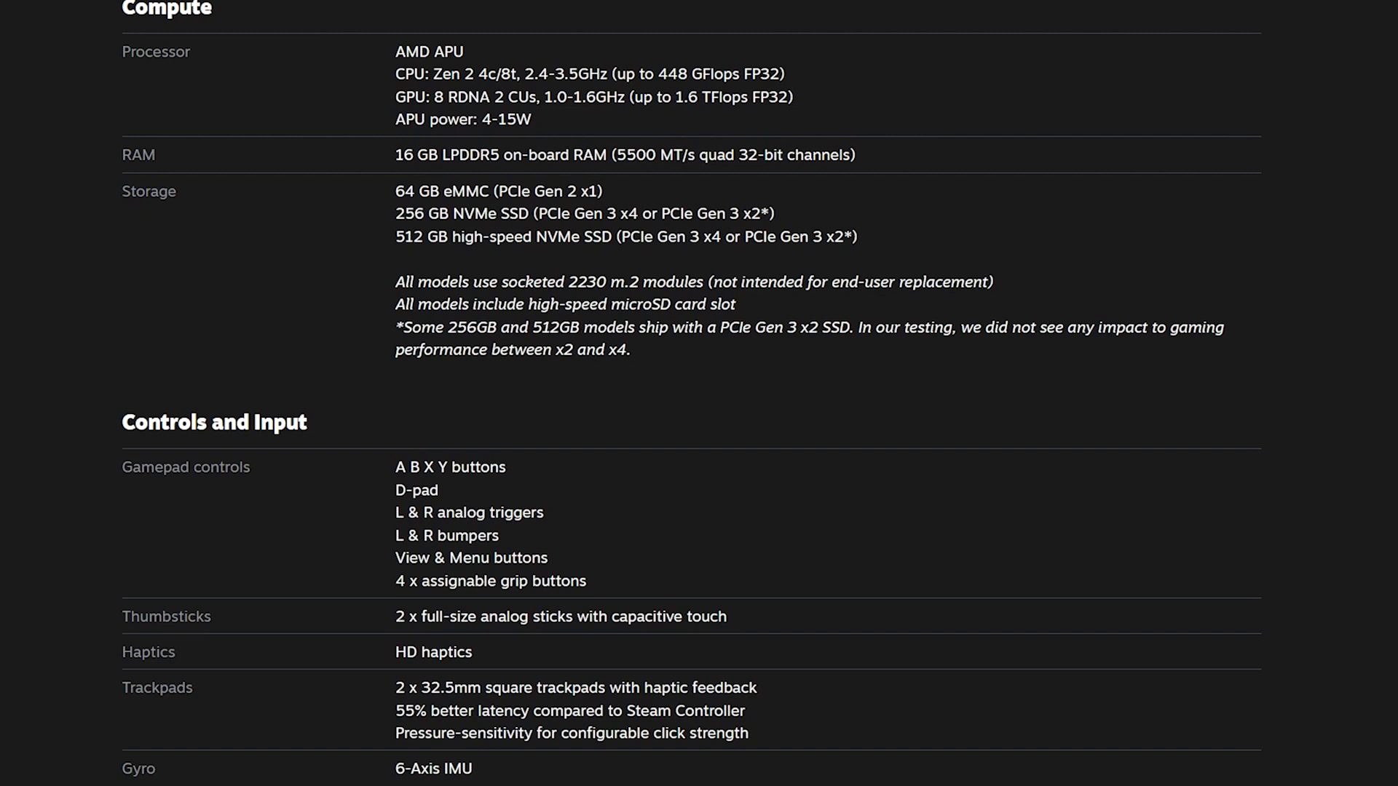
Scroll the Steam Deck specs, then open the ChimeraOS wiki's Getting Started page
{"action": "scroll", "scroll_direction": "down", "scroll_amount": 3}
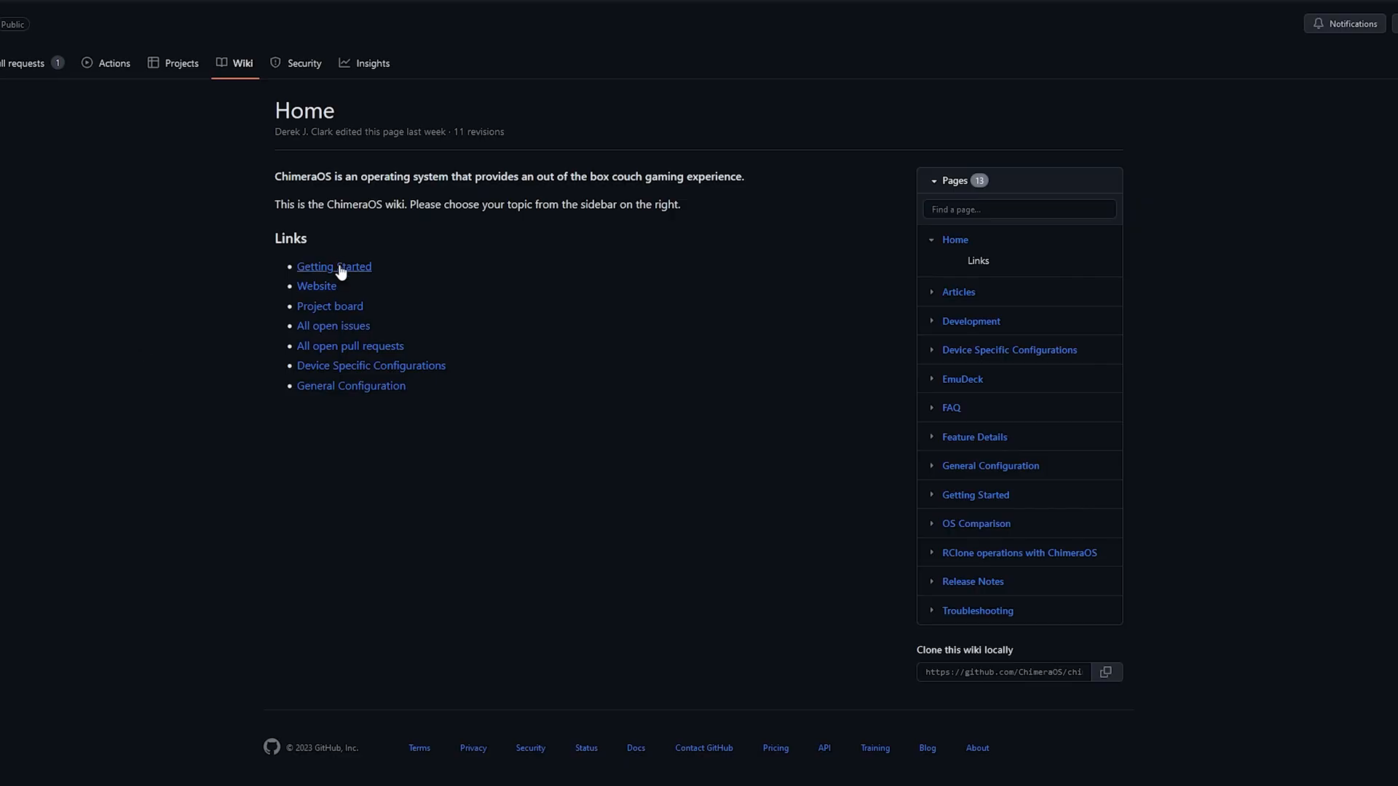
{"action": "left_click", "coordinate": [333, 266]}
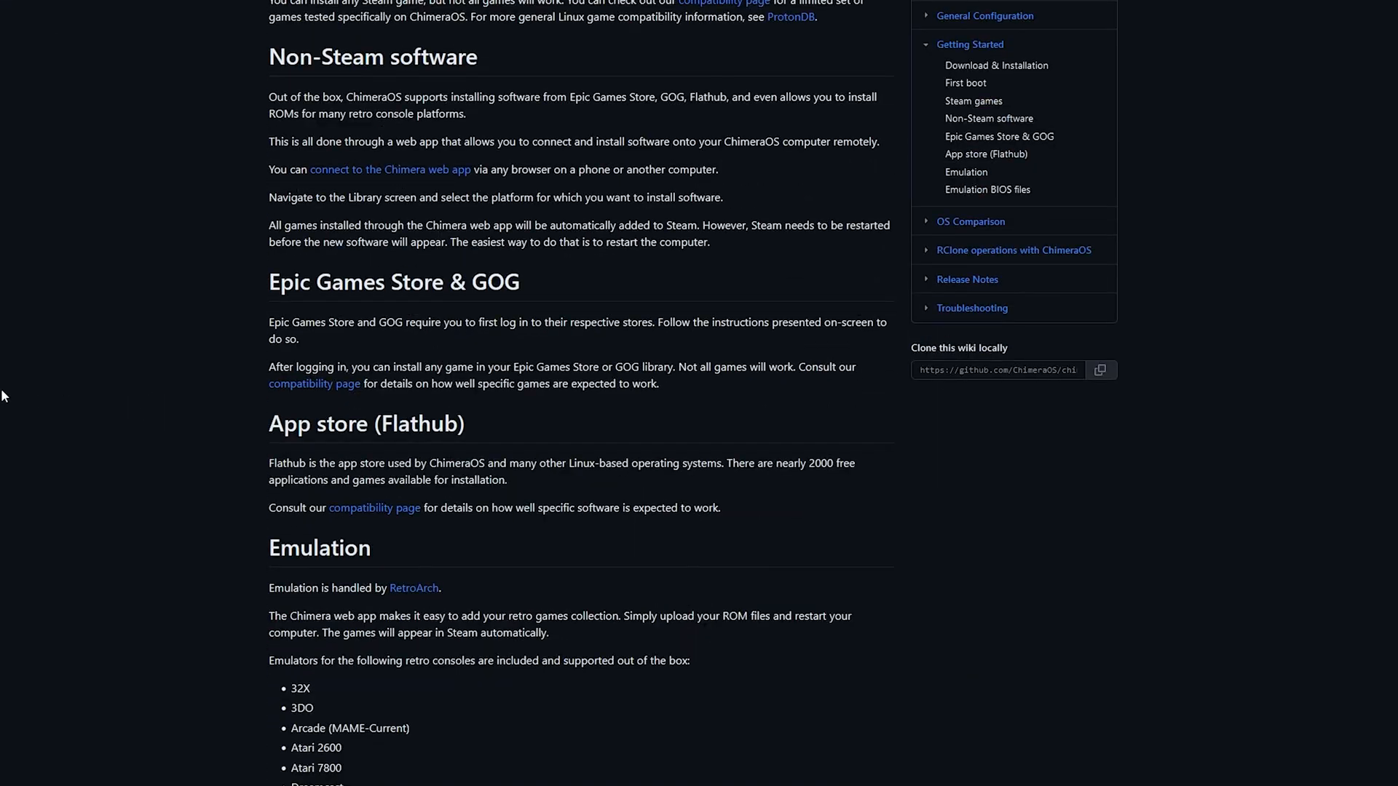